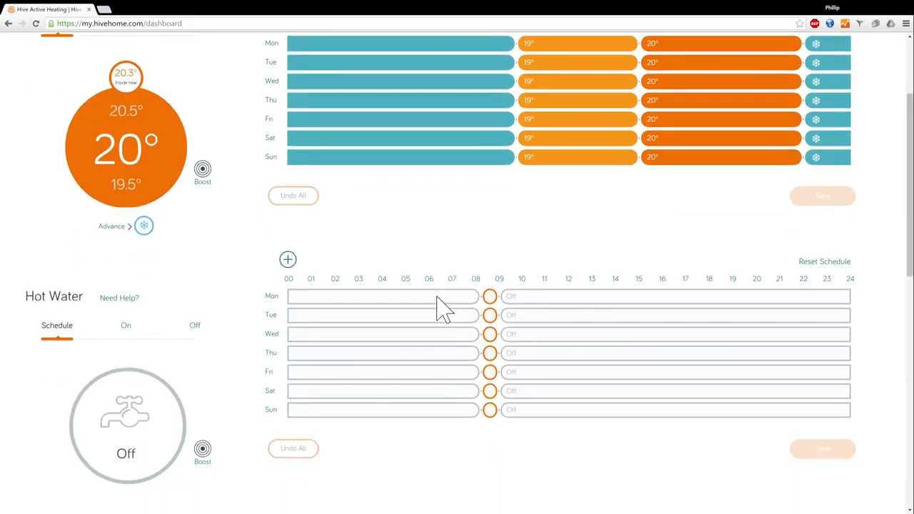
pyautogui.scroll(-3)
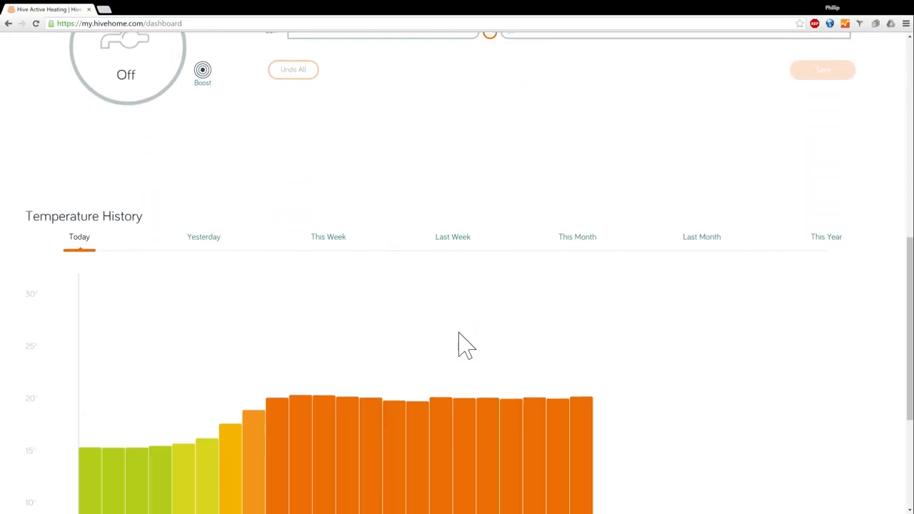
pyautogui.scroll(-3)
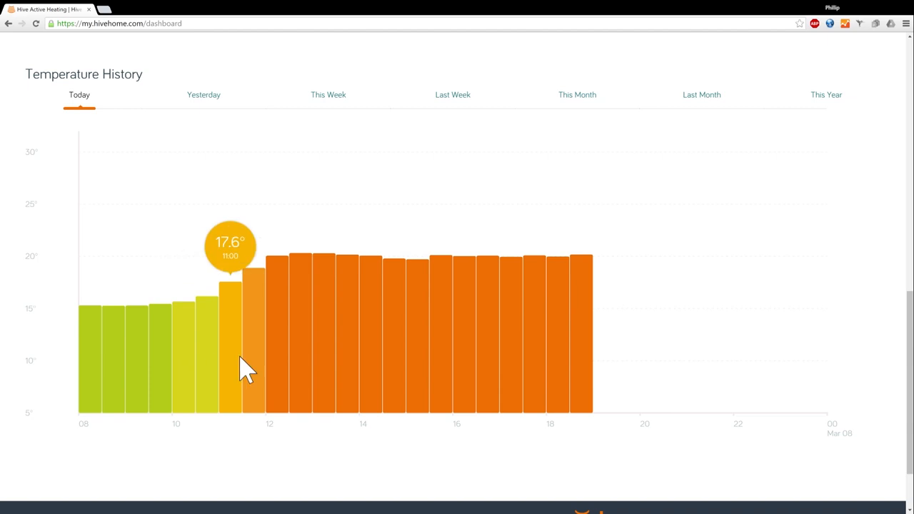